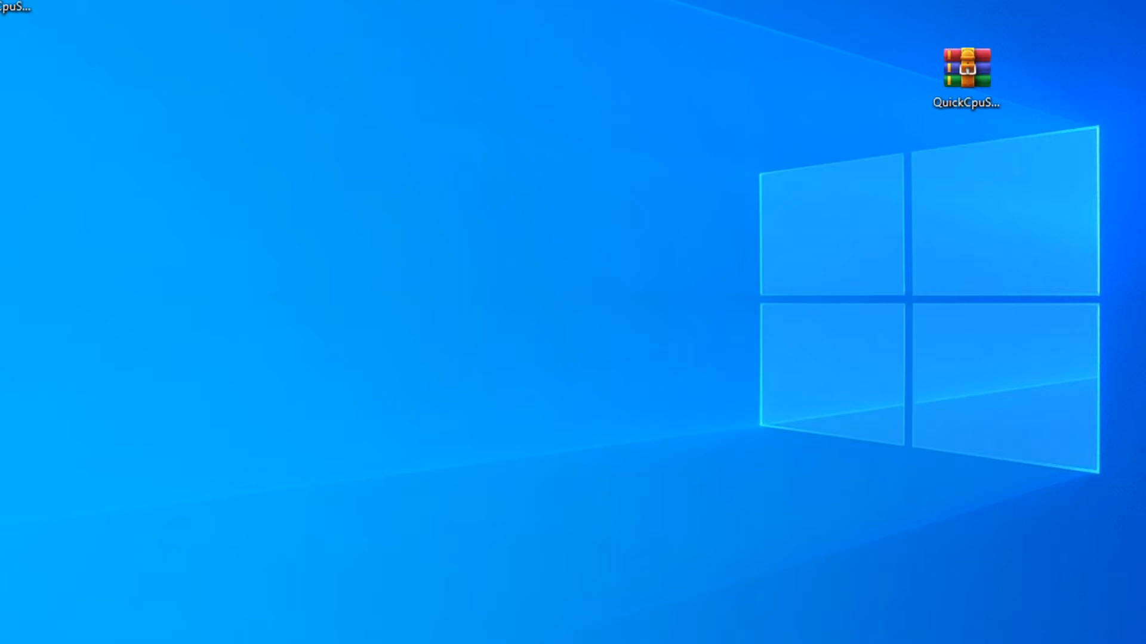
mouse_move(661, 102)
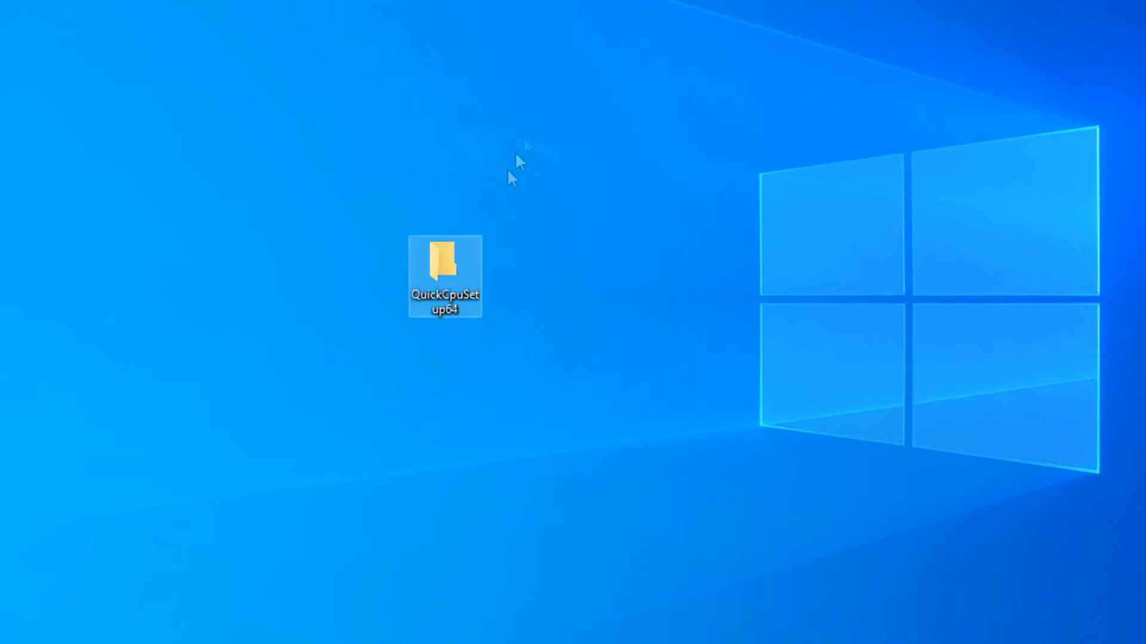
Move the QuickCpuSetup64 folder to the desktop's top-right corner
left_click_drag(444, 276, 371, 82)
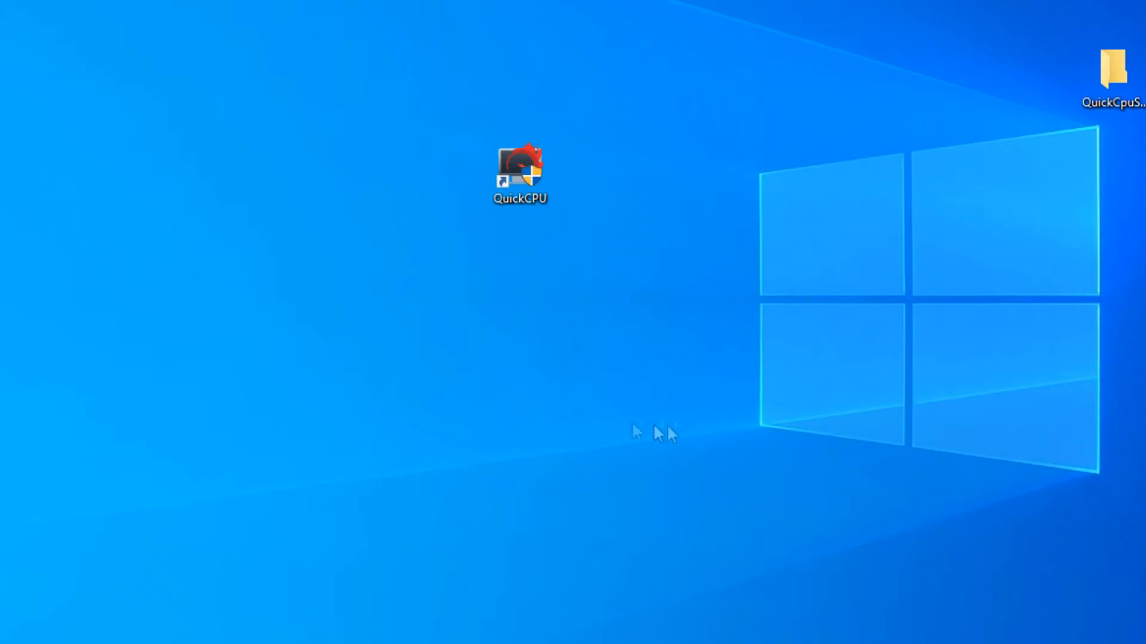
Launch Quick CPU from its desktop shortcut
double_click(519, 172)
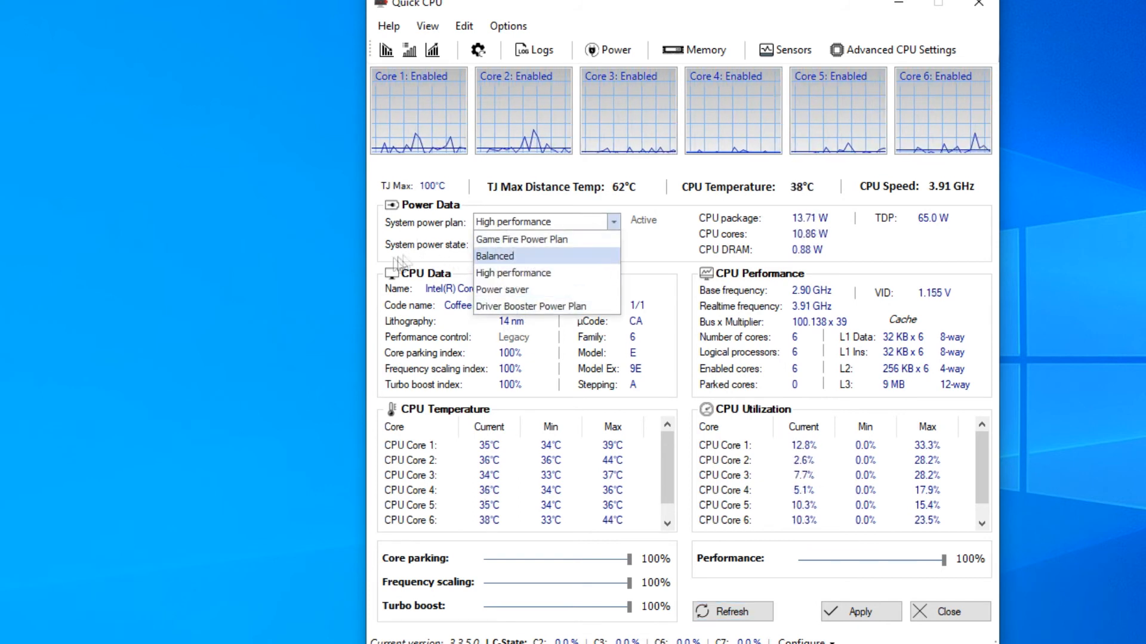
Choose the High performance power plan and apply it with all sliders at 100%
left_click(513, 273)
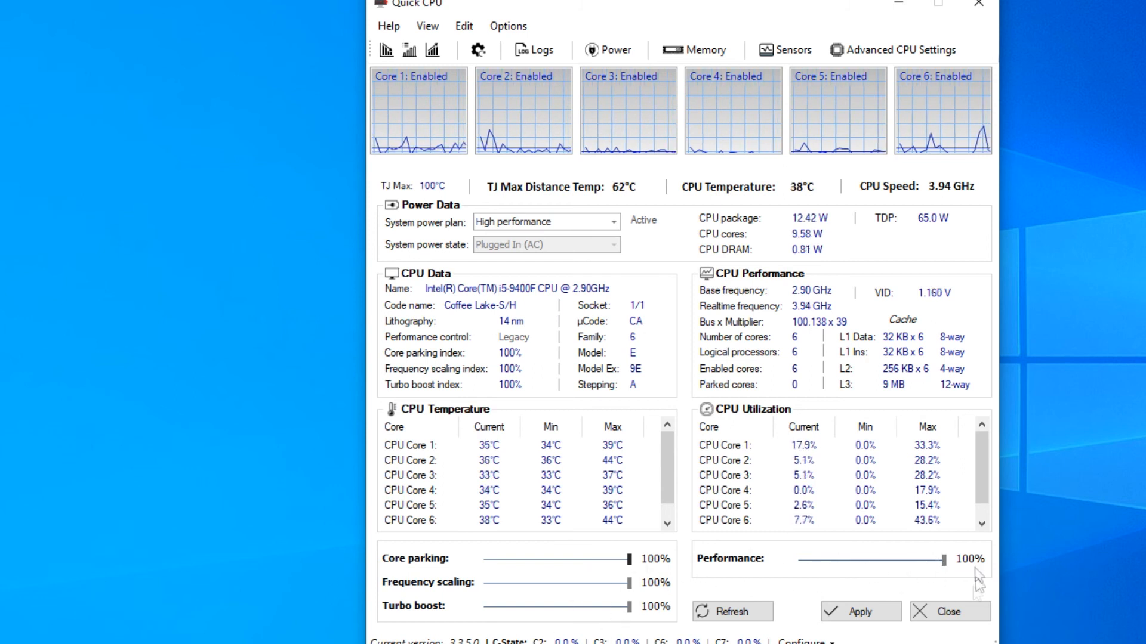
left_click(859, 612)
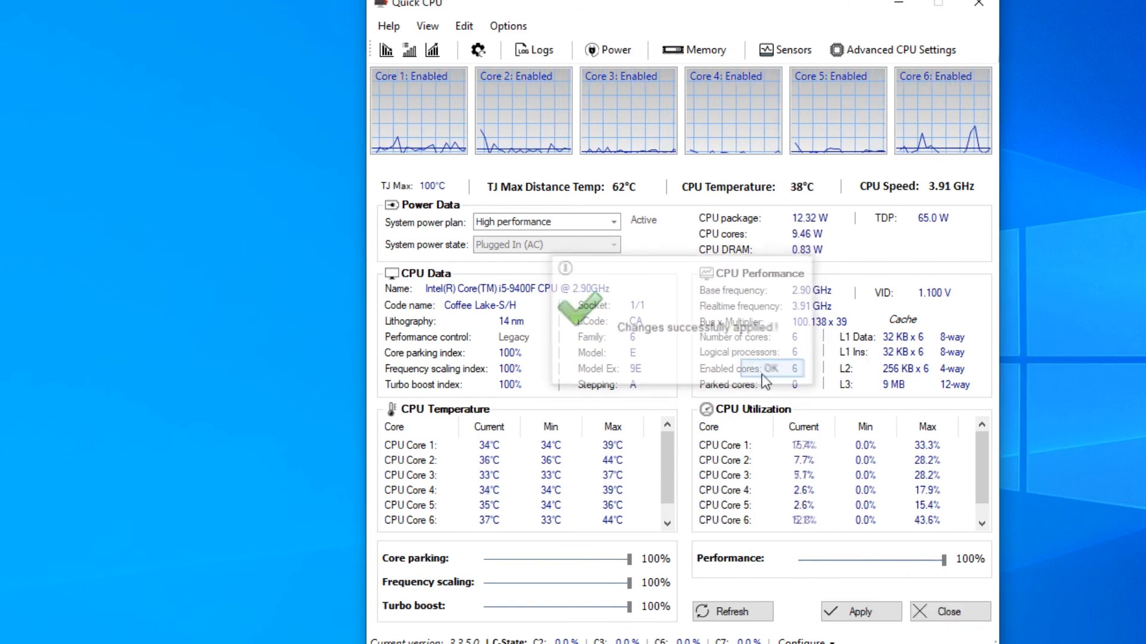